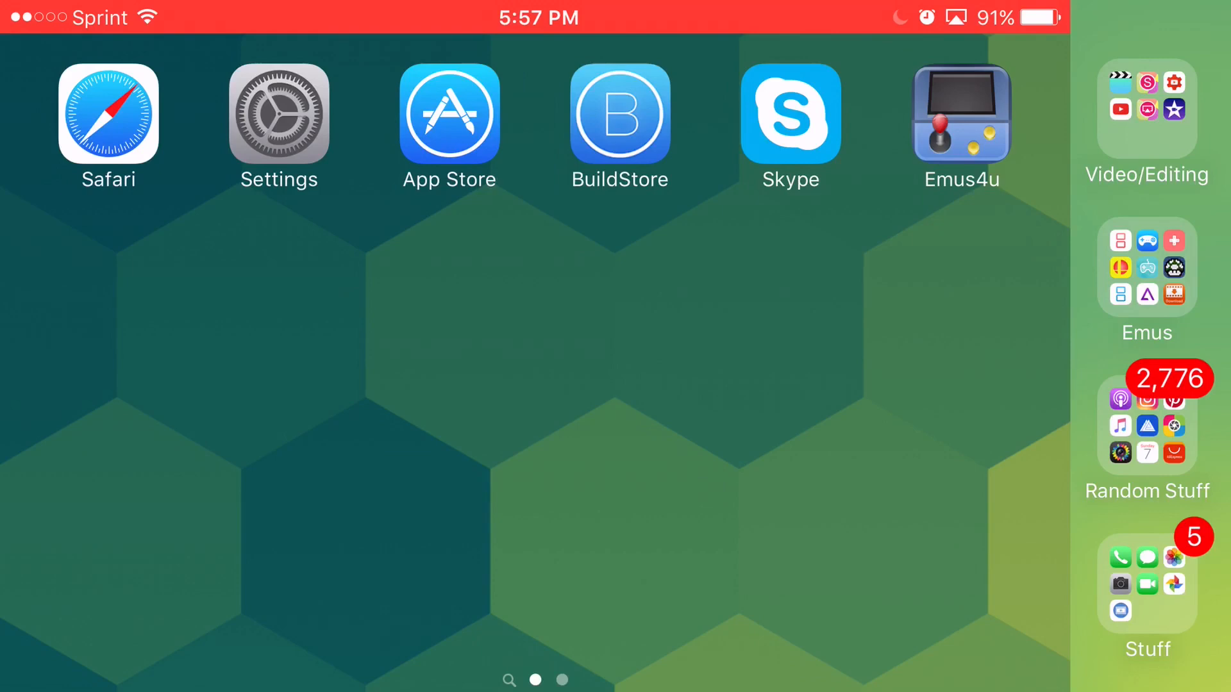
- Load iinstaller.net in Safari and scroll to its Download link
{"action": "left_click", "coordinate": [108, 116]}
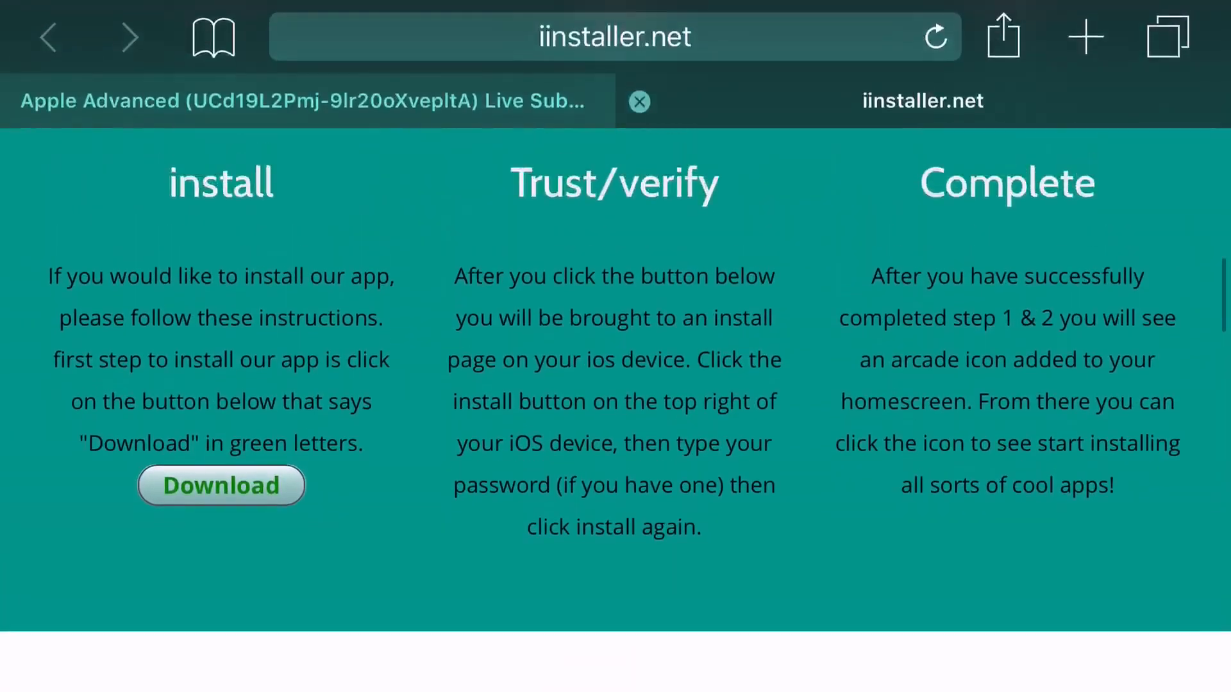
{"action": "scroll", "scroll_direction": "down", "scroll_amount": 3}
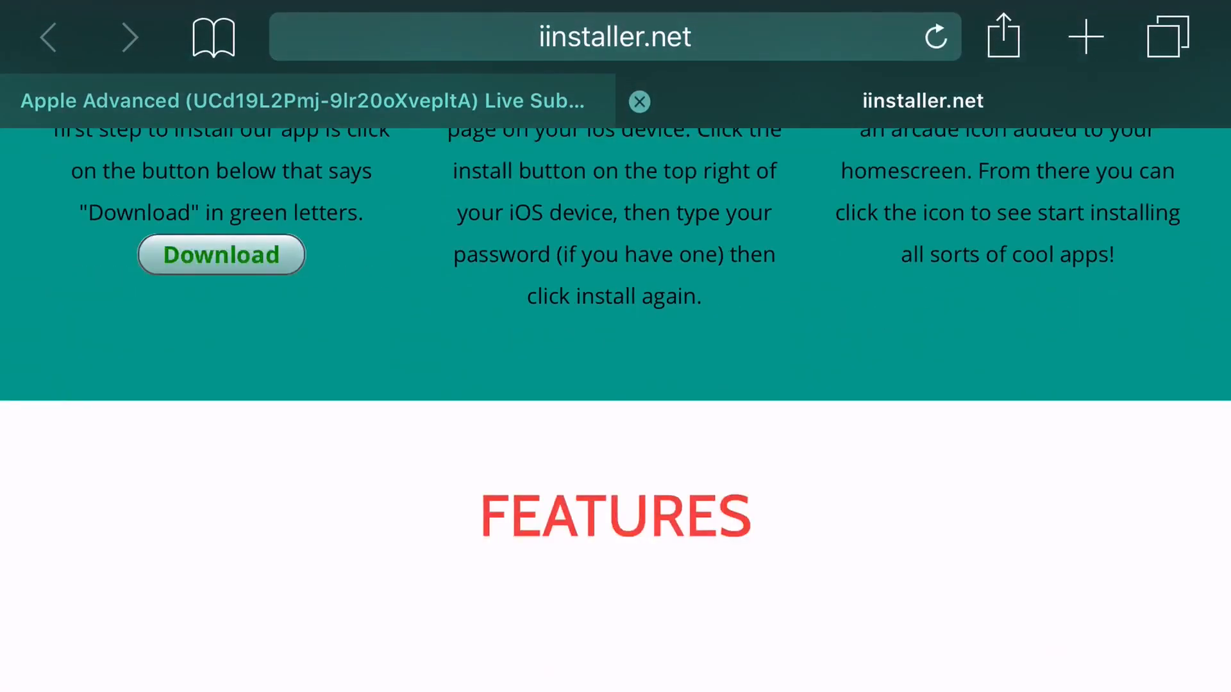
- Download and install the Emus4u installer profile from iinstaller.net
{"action": "left_click", "coordinate": [222, 254]}
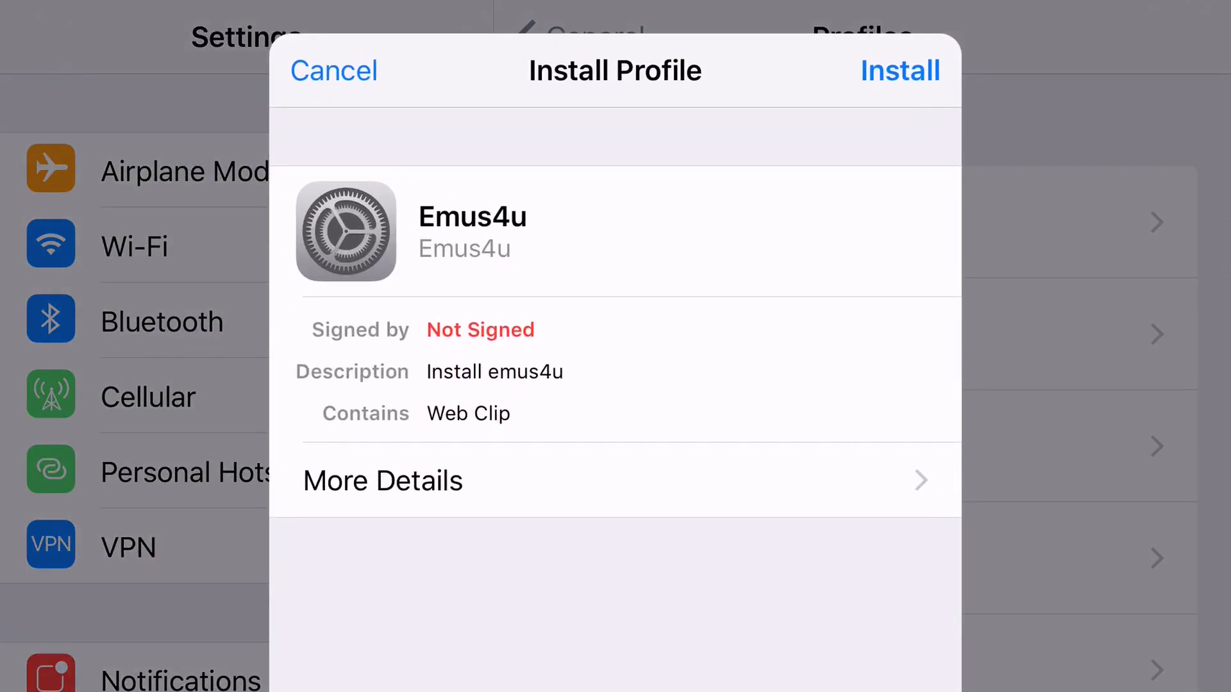
{"action": "left_click", "coordinate": [899, 71]}
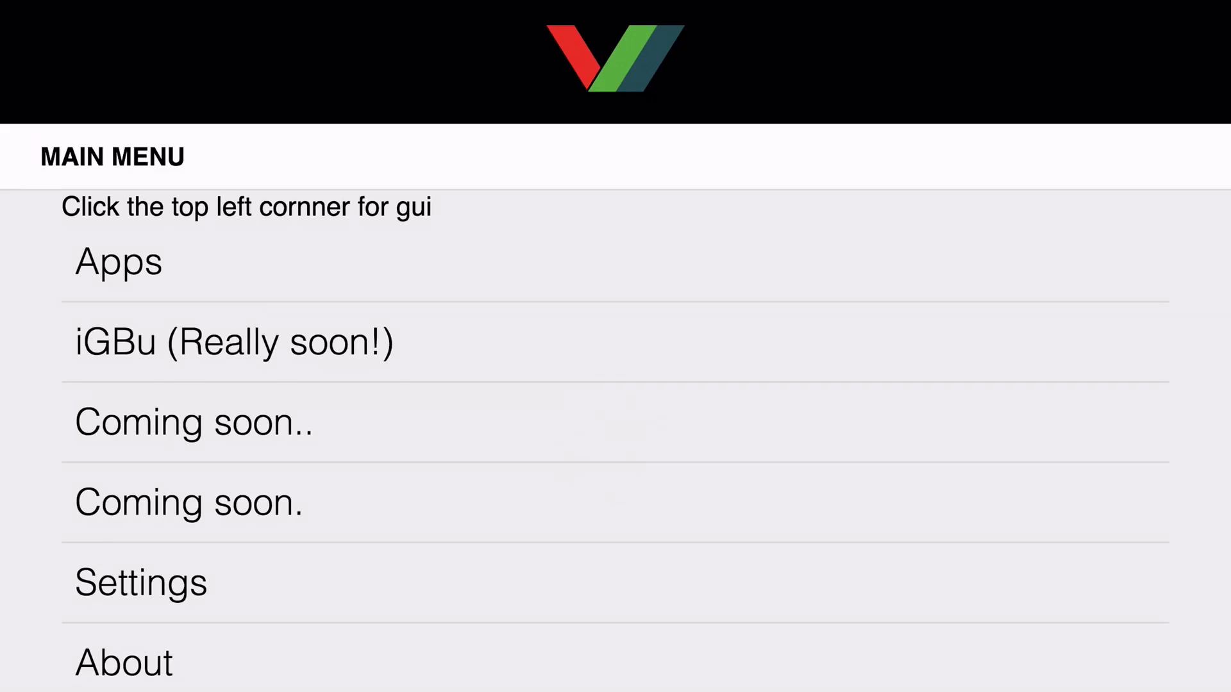
- Install GBA4iOS from the Emus4u Apps list and confirm the install prompt
{"action": "left_click", "coordinate": [118, 262]}
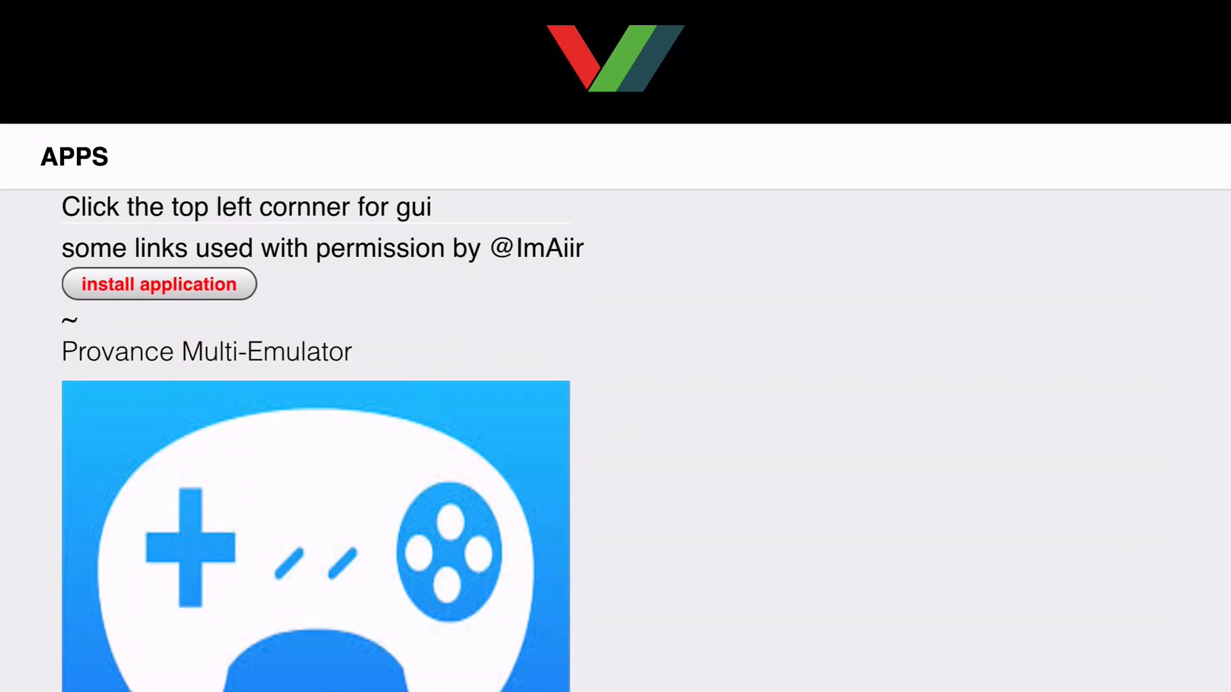
{"action": "left_click", "coordinate": [158, 284]}
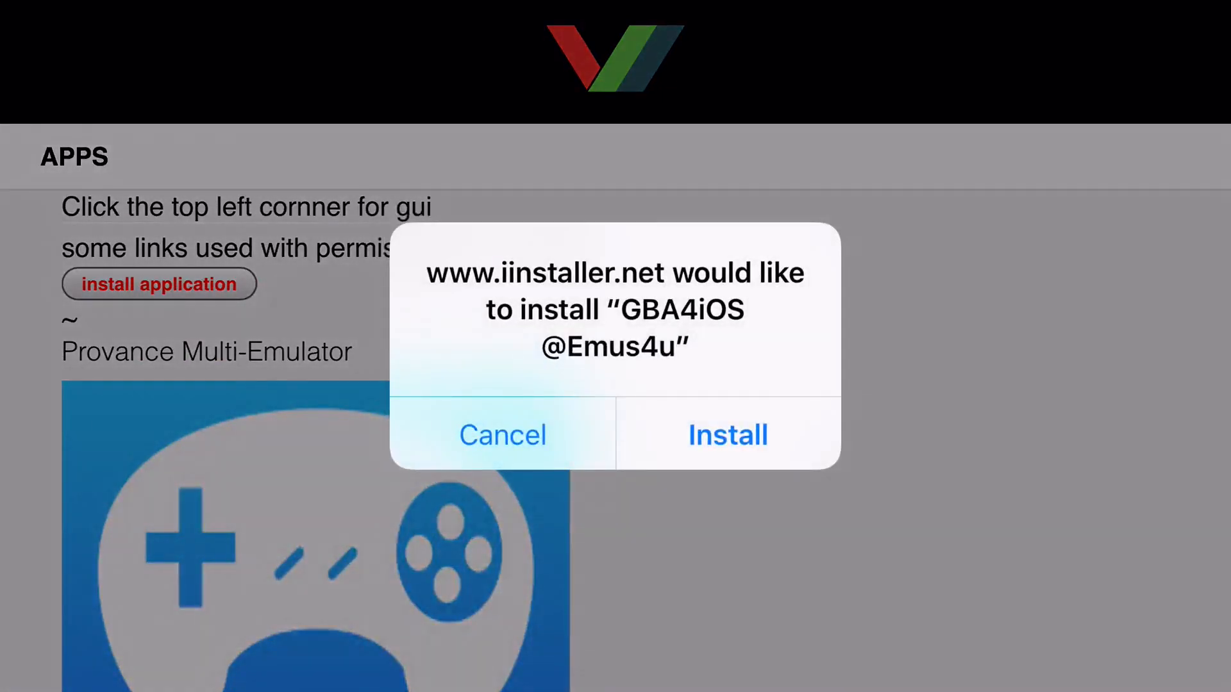
{"action": "left_click", "coordinate": [502, 435]}
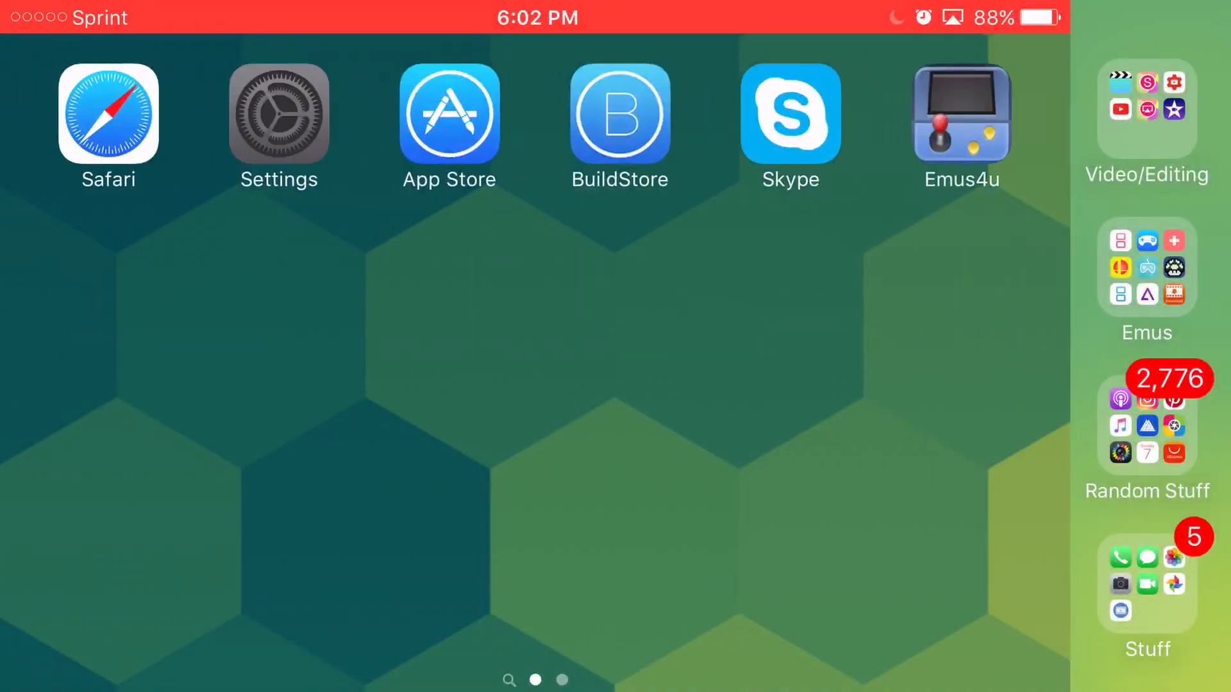
- Trust the Margaritaville Pty Ltd developer under Profiles & Device Management
{"action": "left_click", "coordinate": [278, 115]}
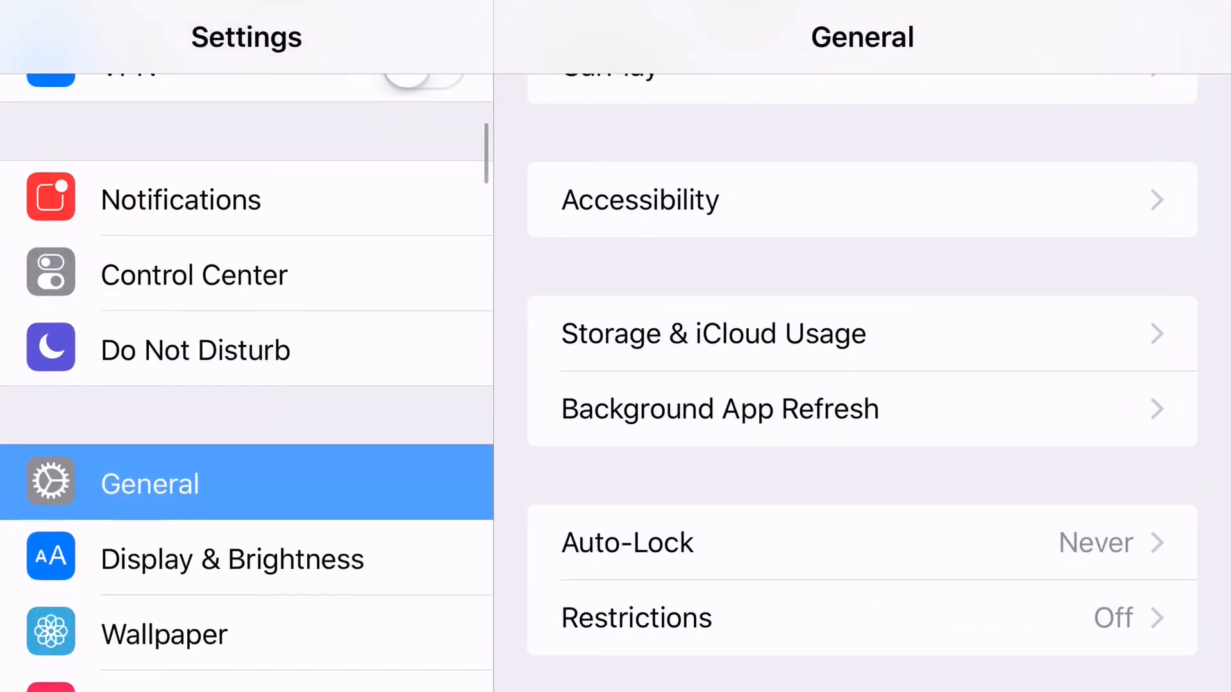
{"action": "scroll", "scroll_direction": "down", "scroll_amount": 3}
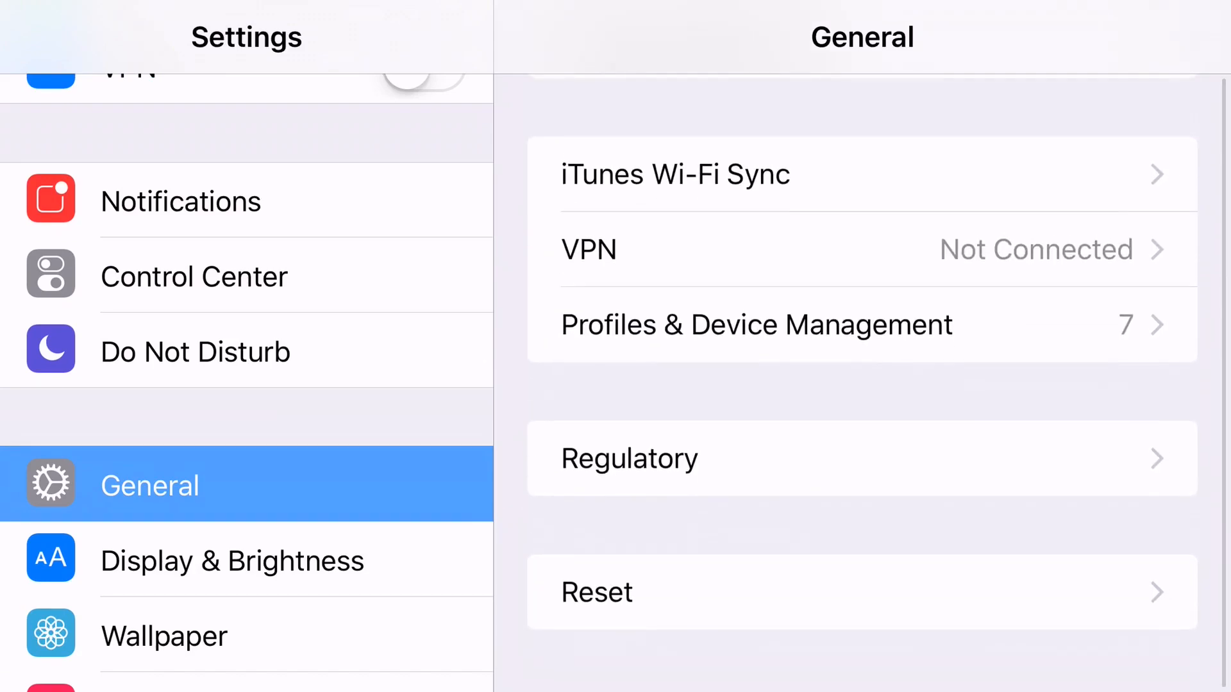
{"action": "left_click", "coordinate": [756, 325]}
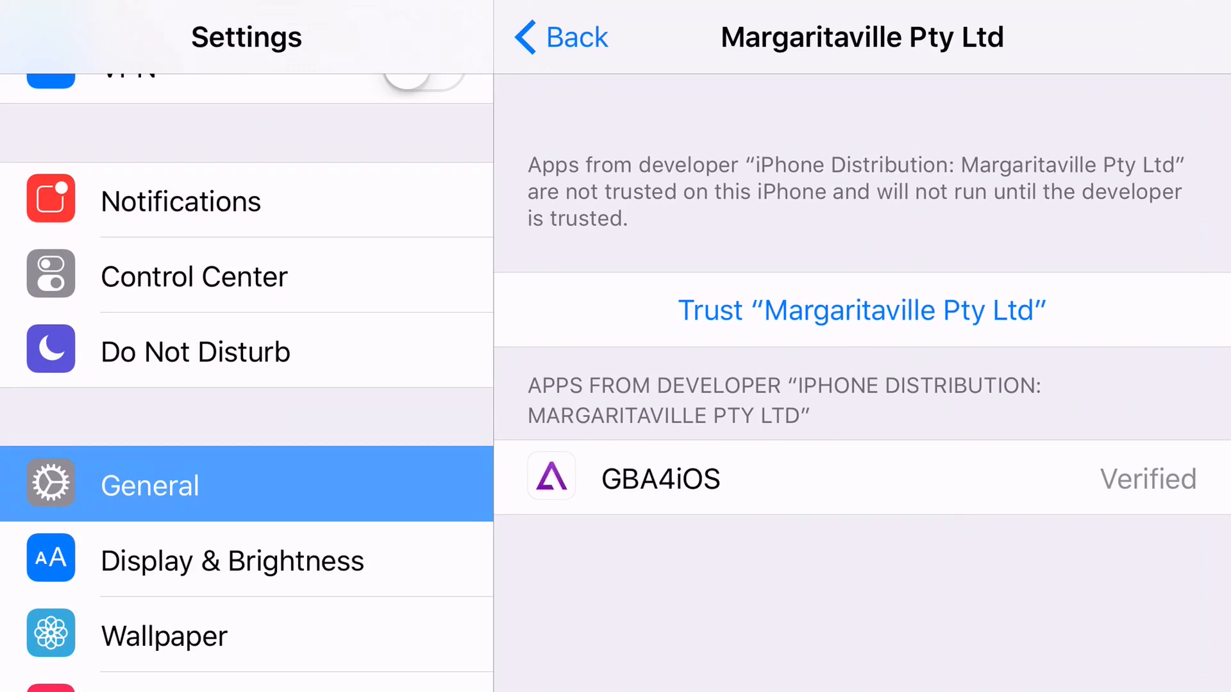
{"action": "left_click", "coordinate": [860, 309]}
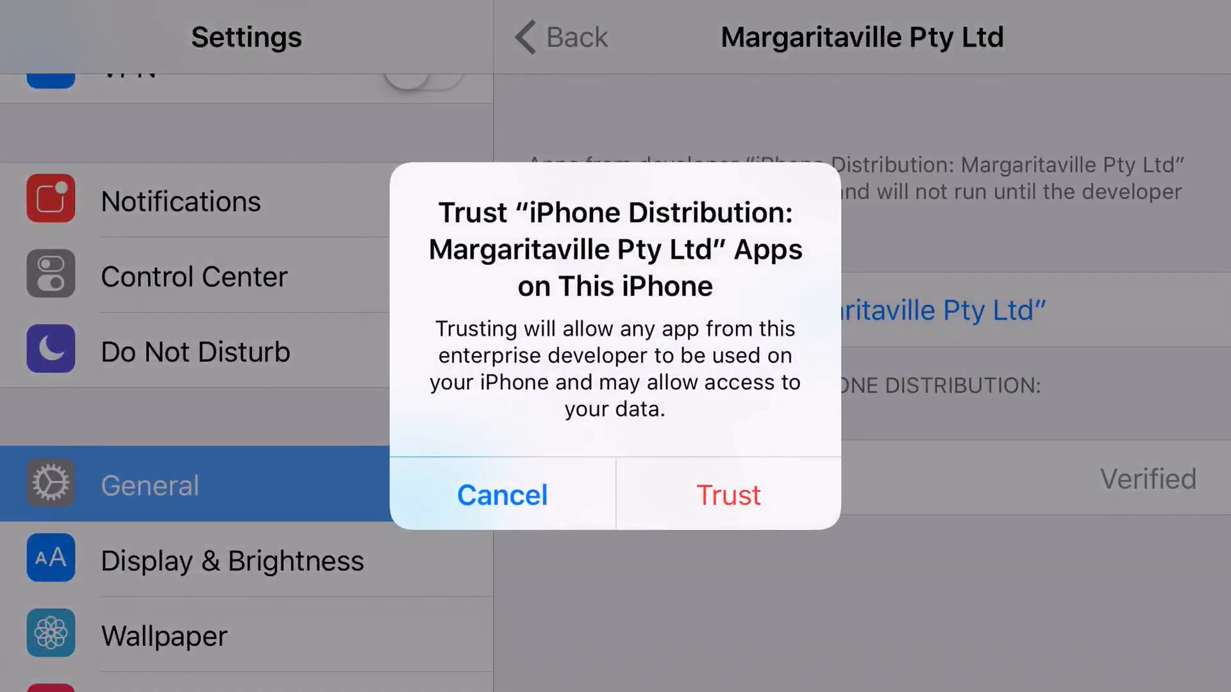
{"action": "left_click", "coordinate": [727, 495]}
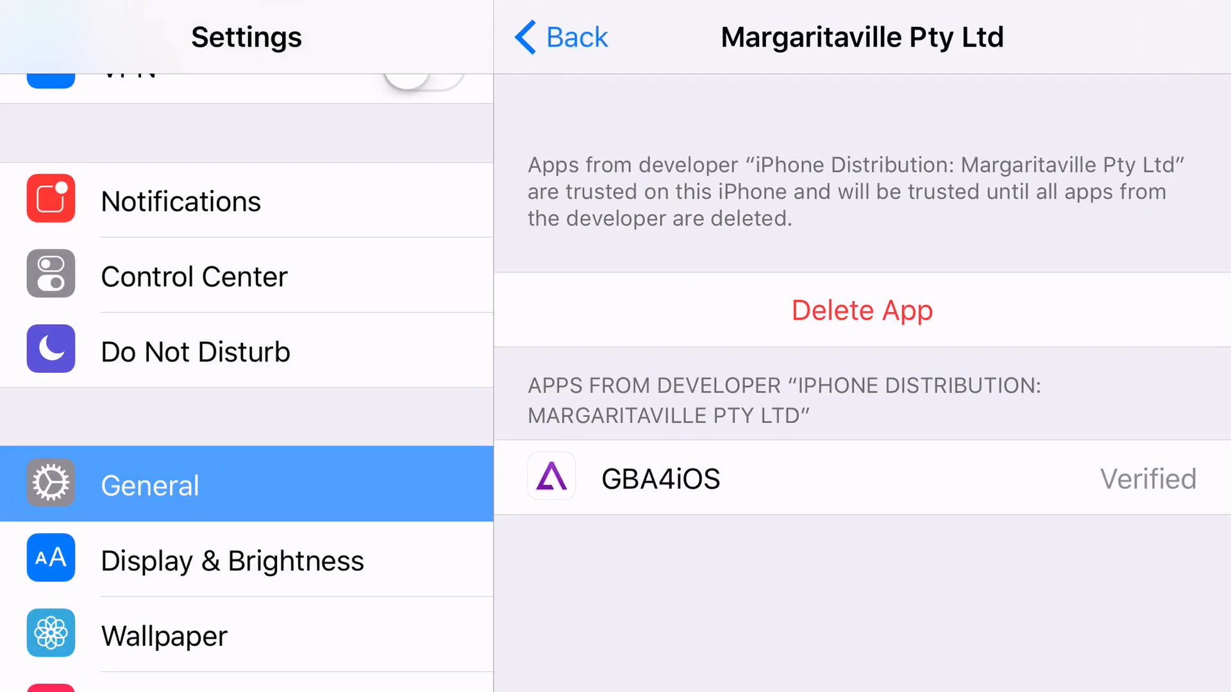